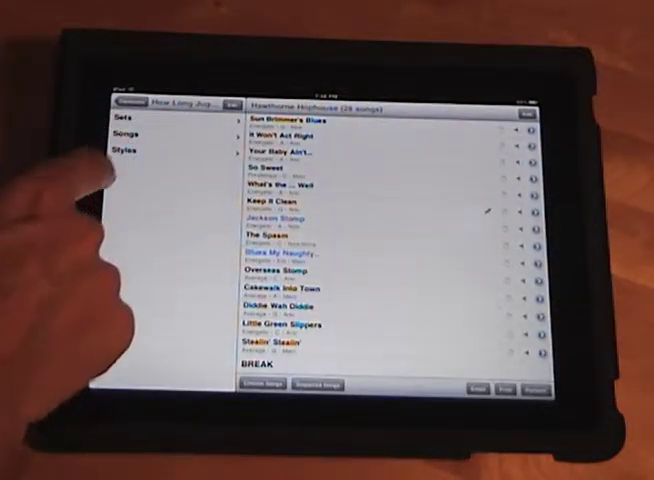
pyautogui.moveTo(400, 390)
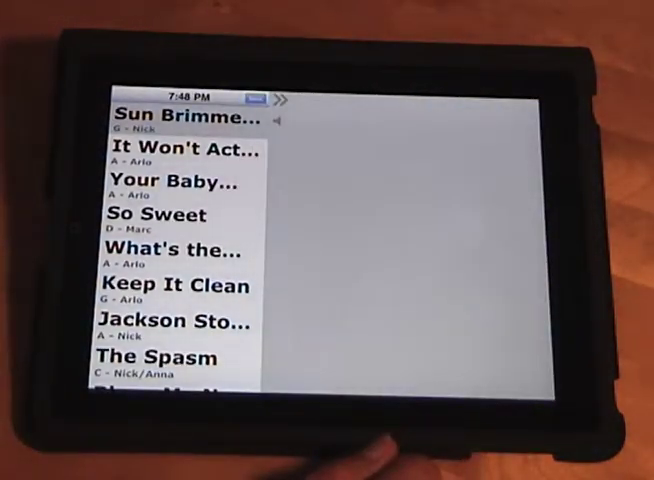
# - Replace the older Your Baby Ain't Sweet Like Mine chart with the imported PDF and return to the Hawthorne Hophouse set list
pyautogui.click(185, 152)
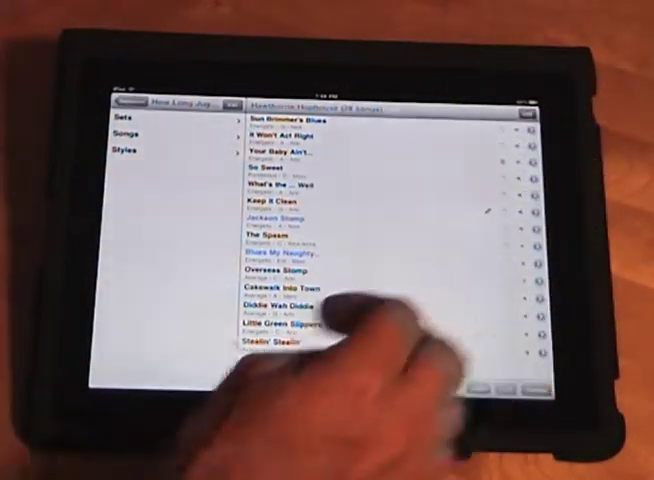
pyautogui.click(280, 153)
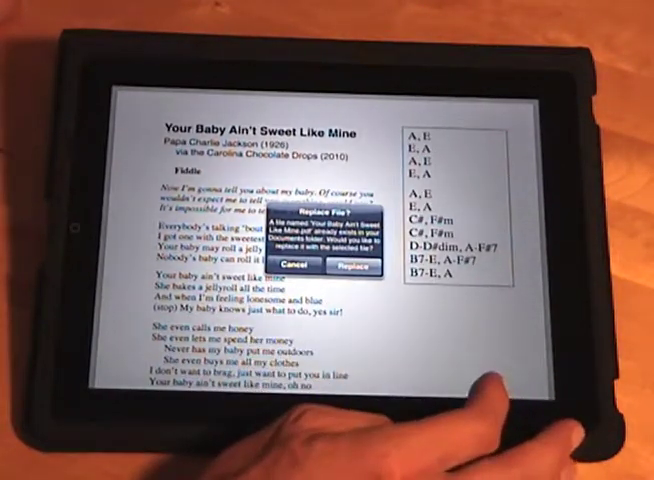
pyautogui.click(351, 264)
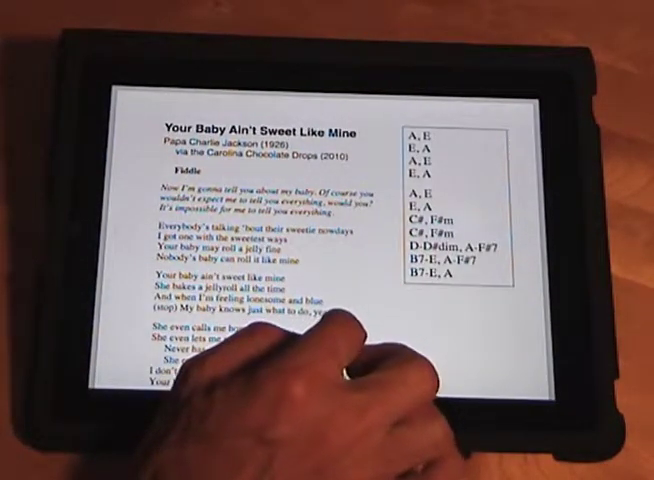
pyautogui.scroll(-3)
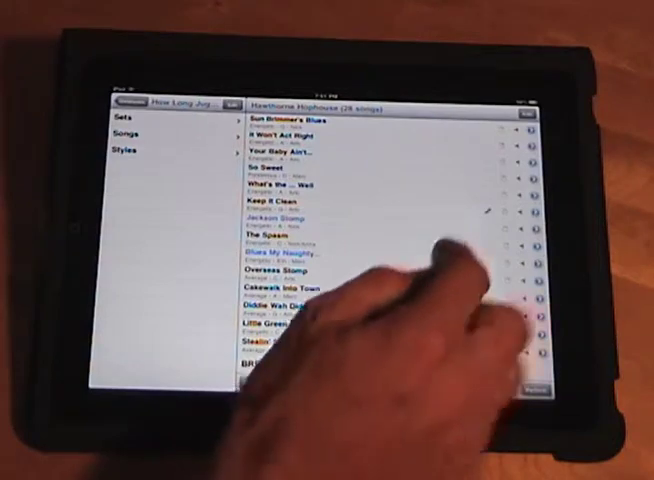
pyautogui.click(280, 157)
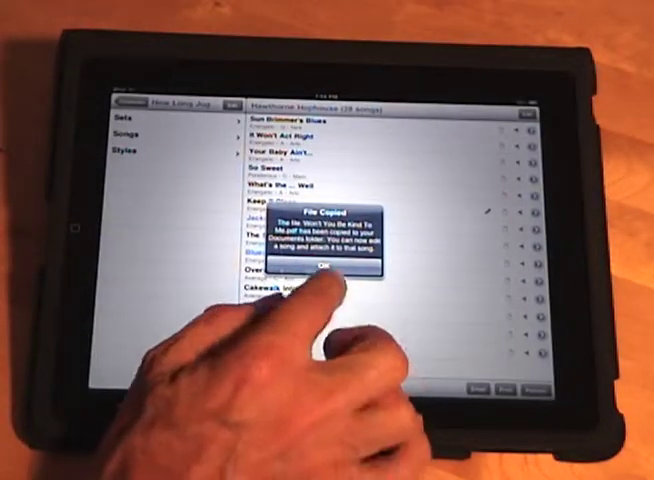
# - Acknowledge the File Copied notice for the Won't You Be Kind To Me chart and return to the main menu
pyautogui.click(327, 268)
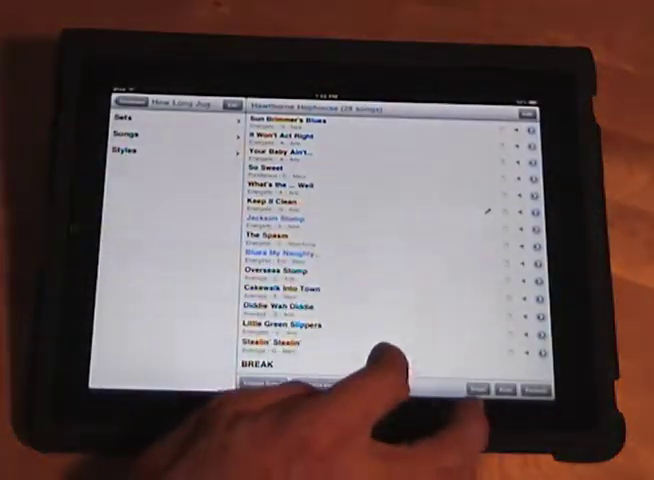
pyautogui.scroll(-3)
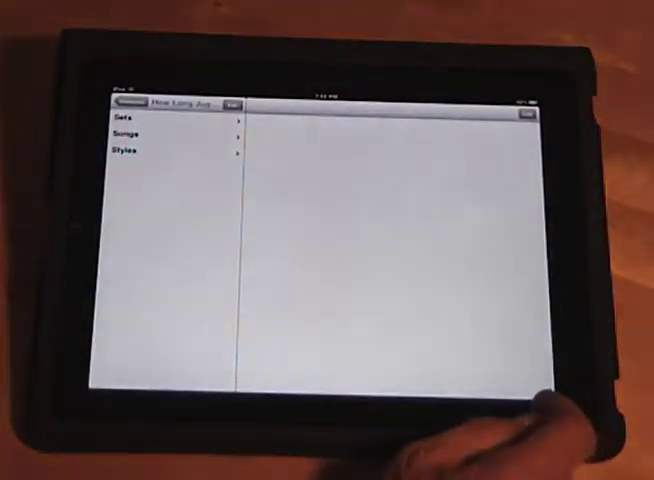
# - From the Sets list, reopen the Hawthorne Hophouse set in large-type performance mode
pyautogui.click(140, 117)
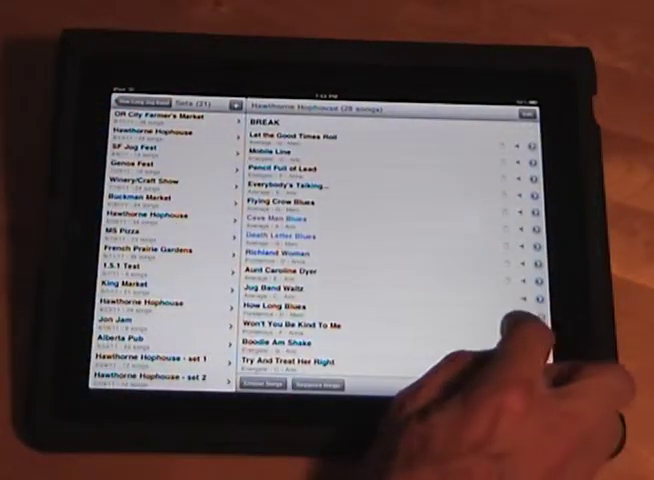
pyautogui.click(285, 323)
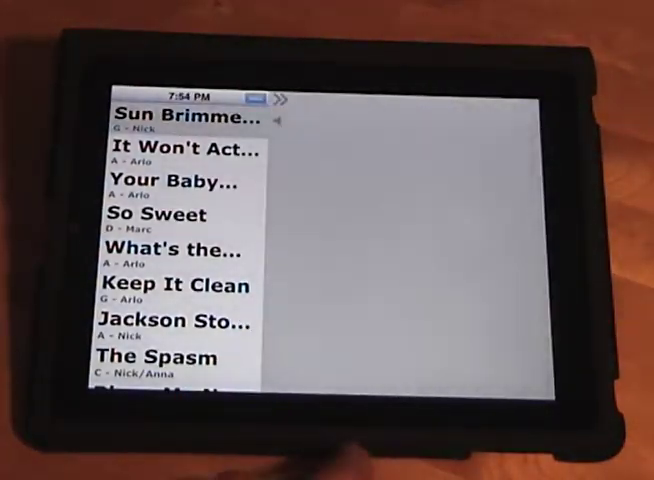
# - Leave performance mode and return to the 28-song Hawthorne Hophouse editing list
pyautogui.click(185, 118)
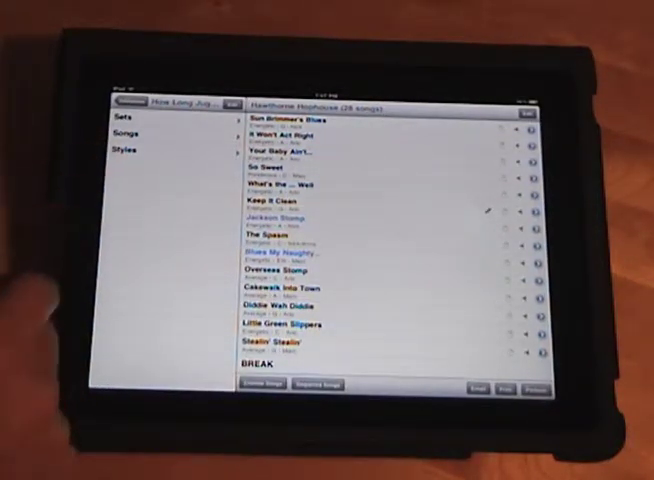
pyautogui.moveTo(130, 280)
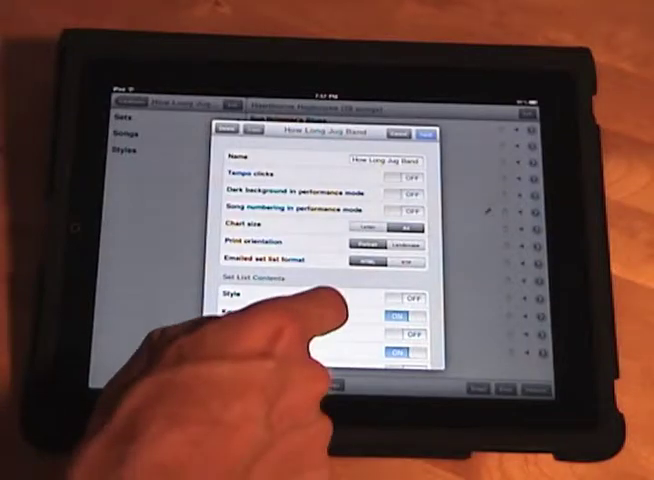
pyautogui.scroll(-3)
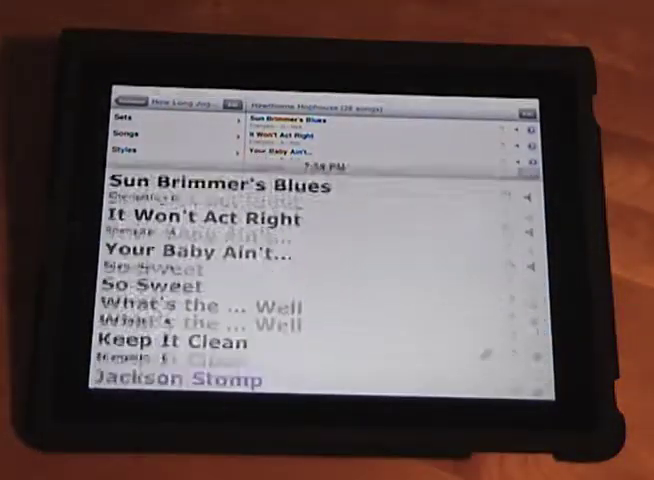
# - Scroll down through the How Long Jug Band settings
pyautogui.scroll(-3)
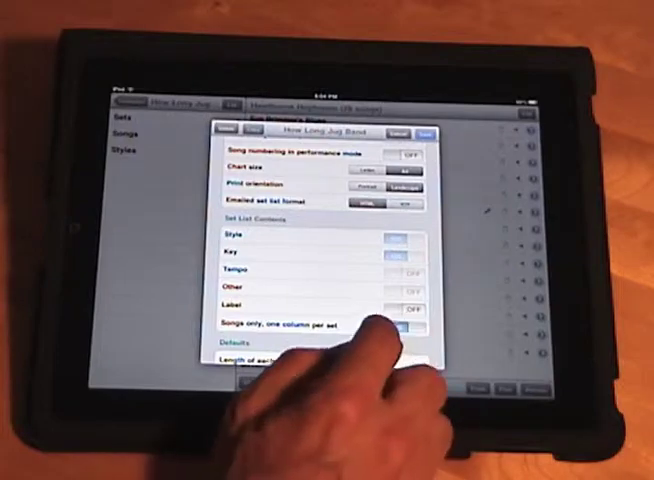
# - Switch 'Songs only, one column per set' on for landscape set printing
pyautogui.click(400, 325)
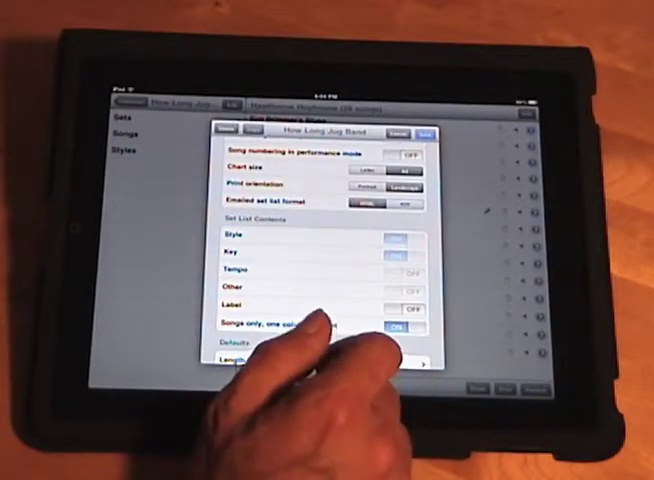